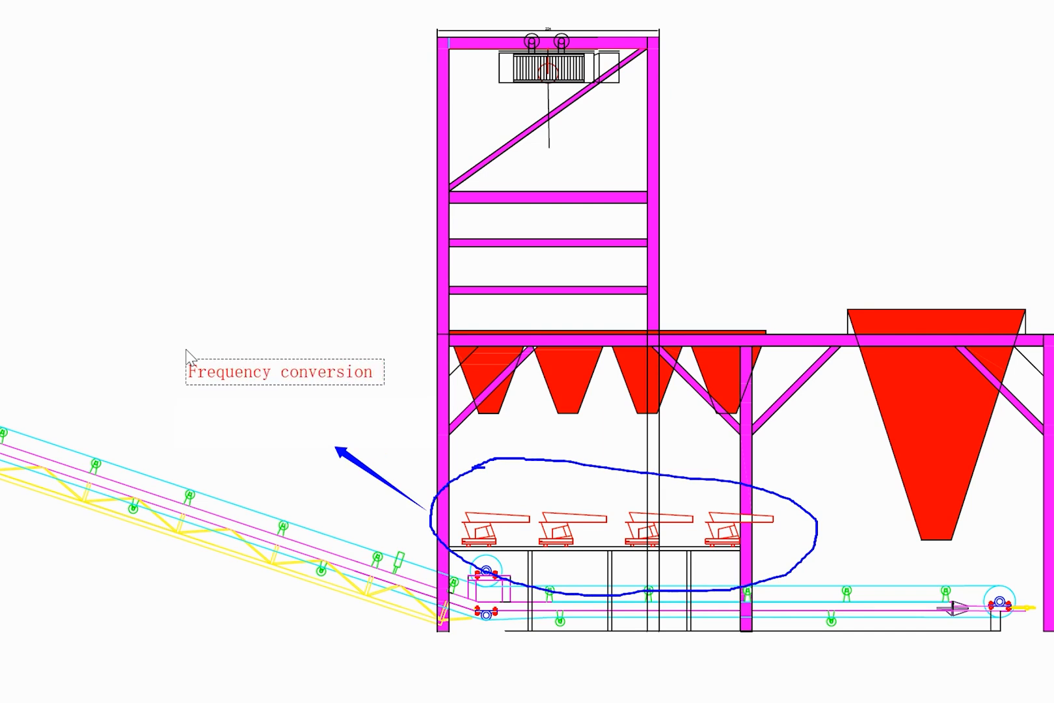
text(vibration)
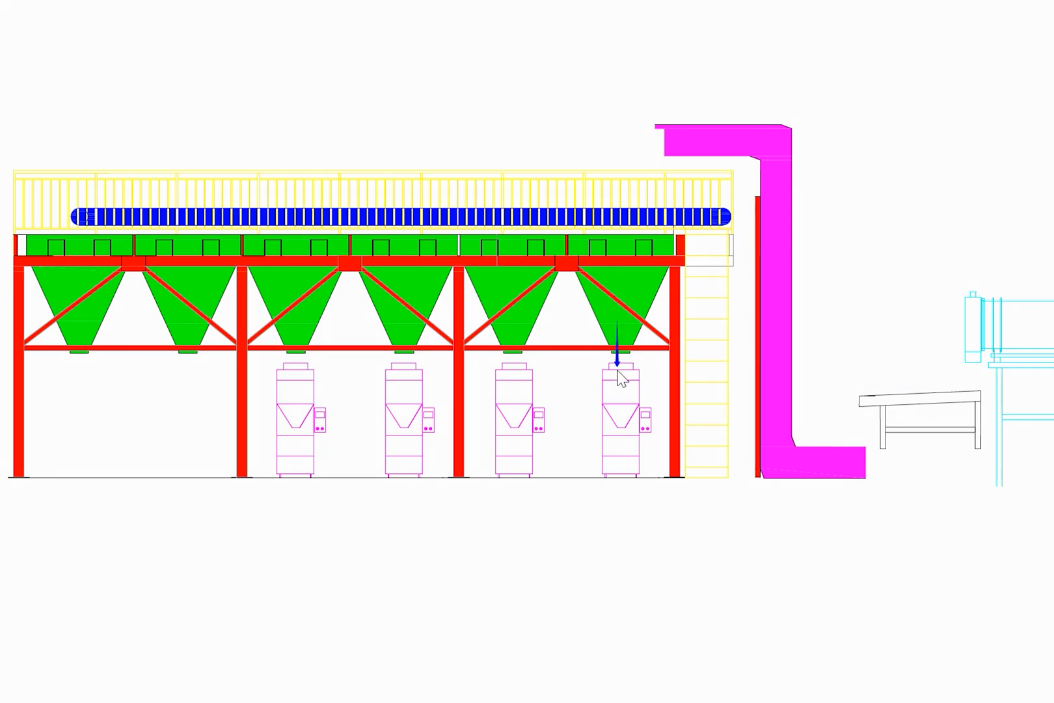
mouse_move(514, 330)
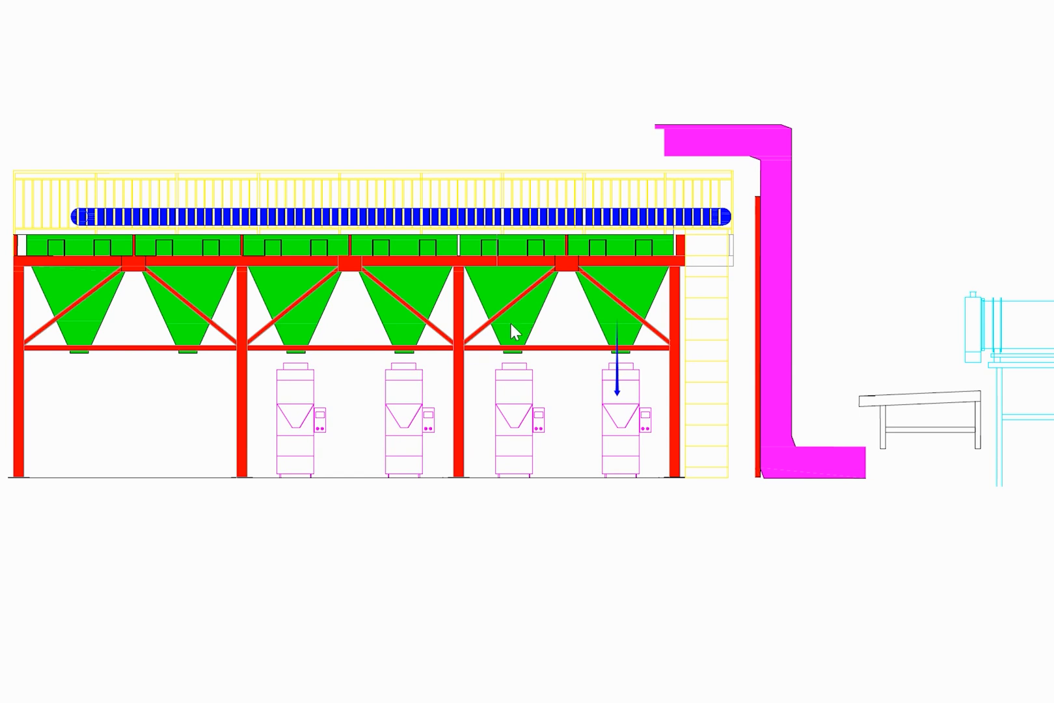